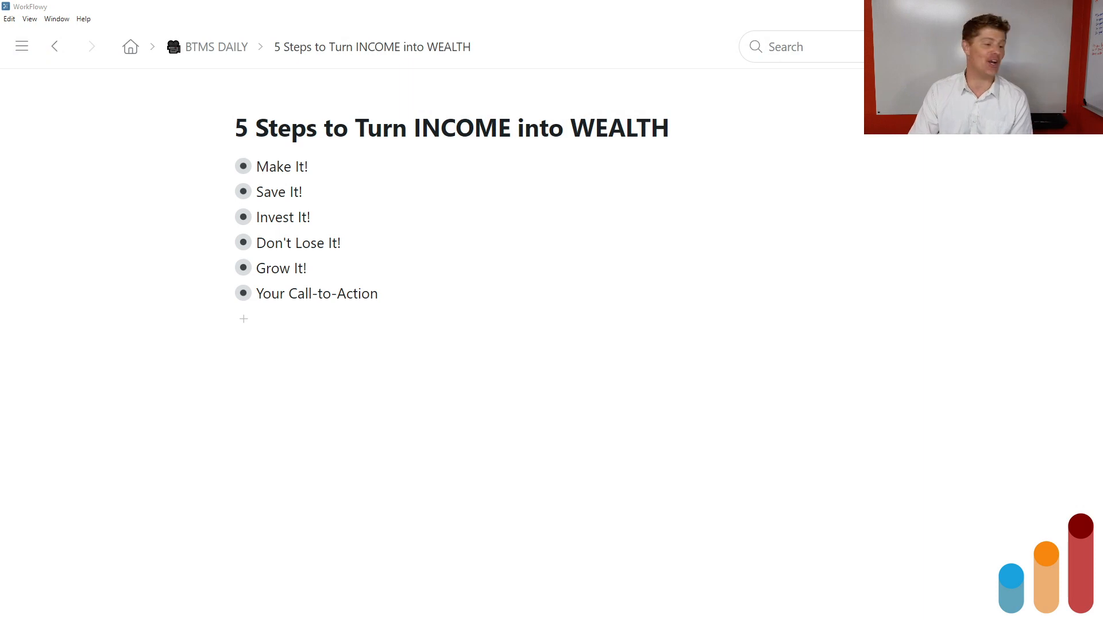
- Zoom into the Make It! step and review its supporting notes
click(244, 166)
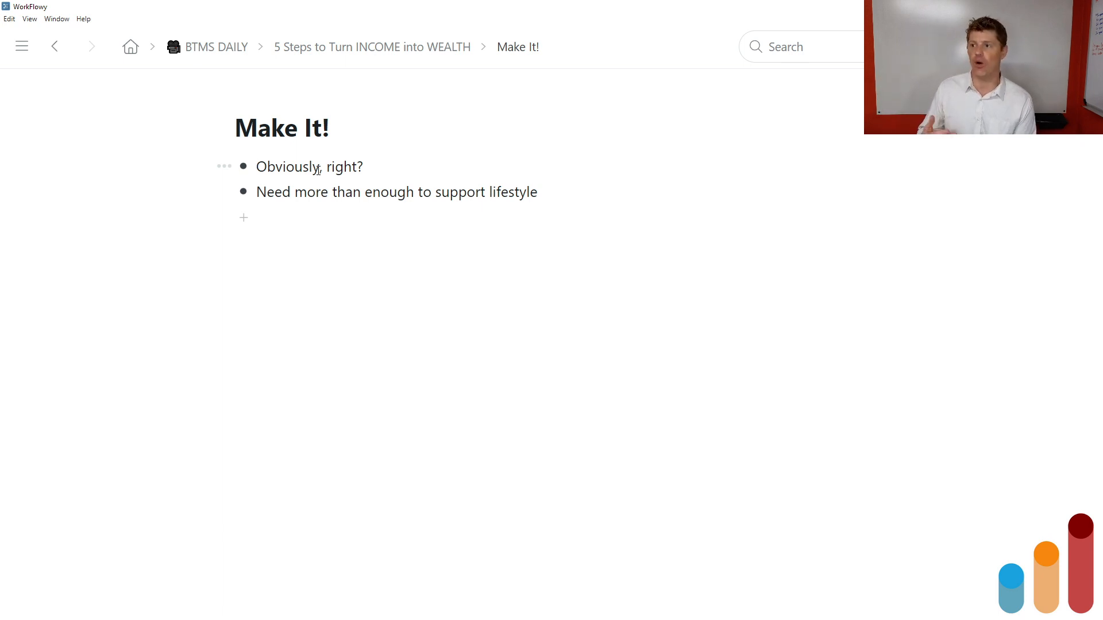
click(257, 166)
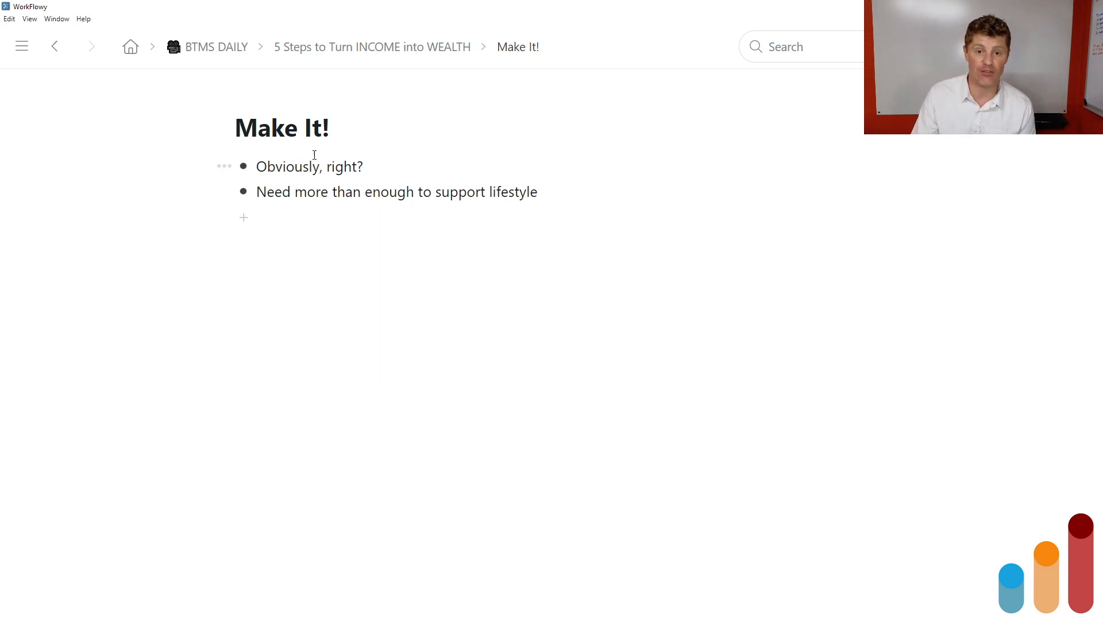
mouse_move(405, 54)
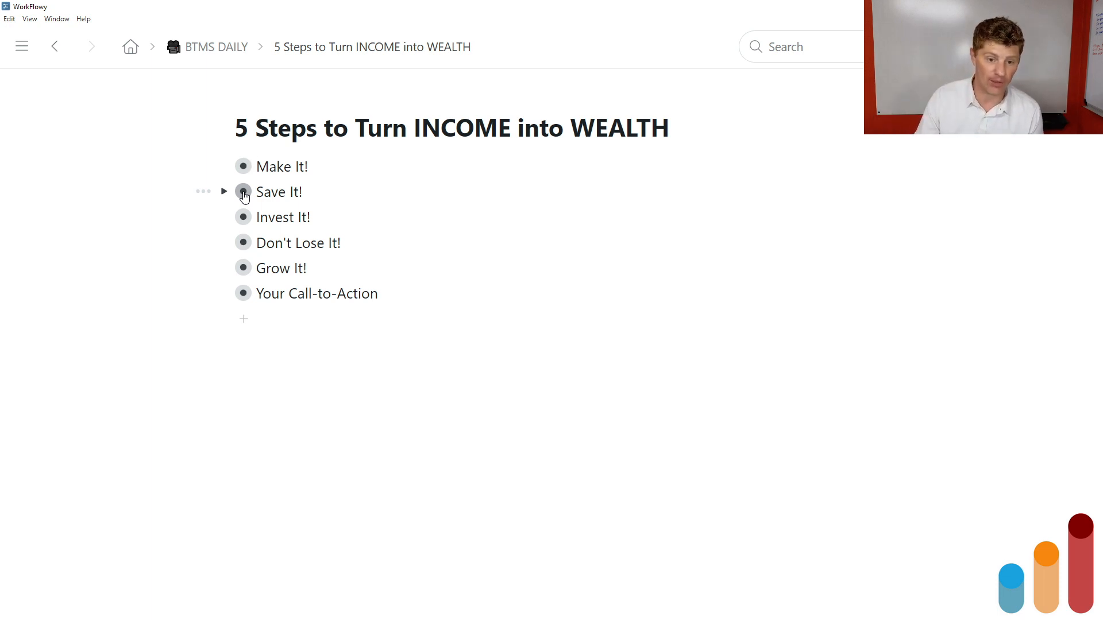
- Zoom into the Save It! step and walk through its supporting bullet notes
click(243, 192)
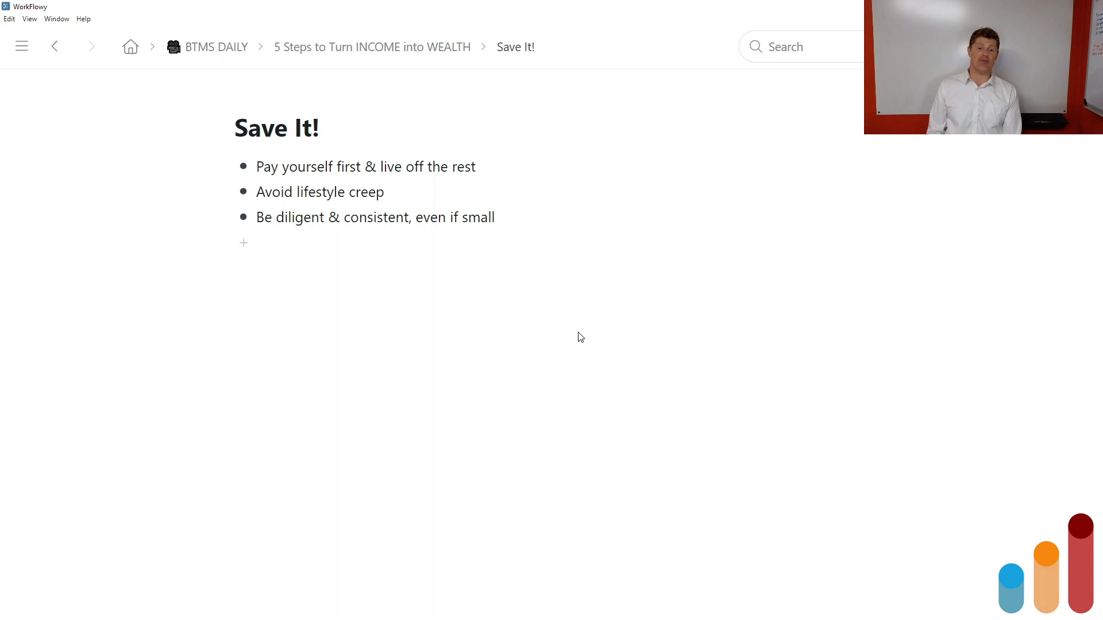
click(258, 166)
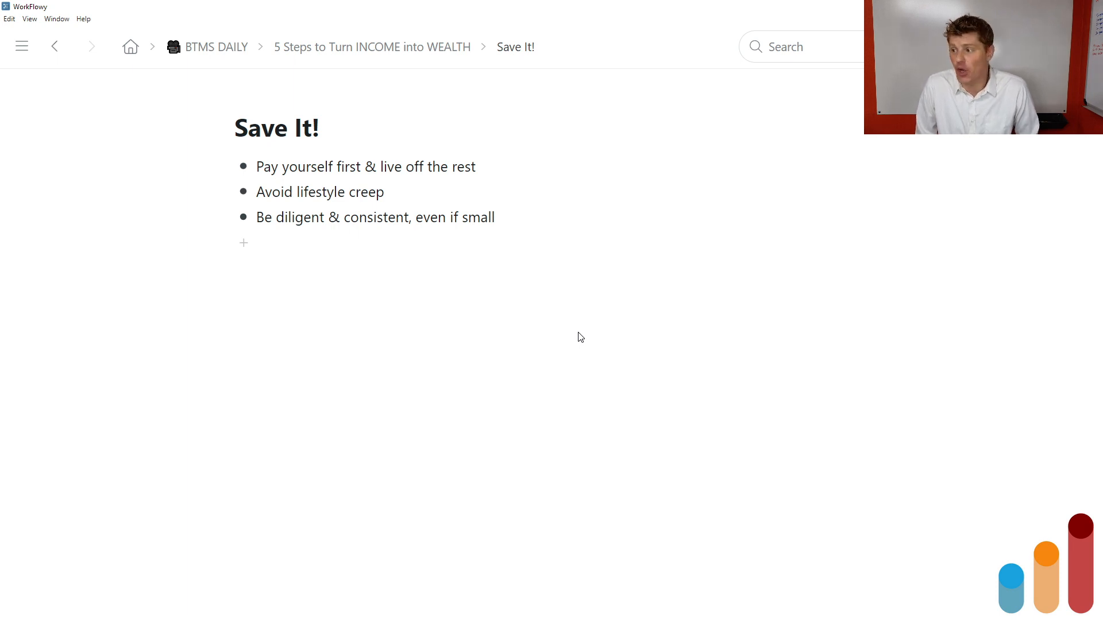
click(258, 166)
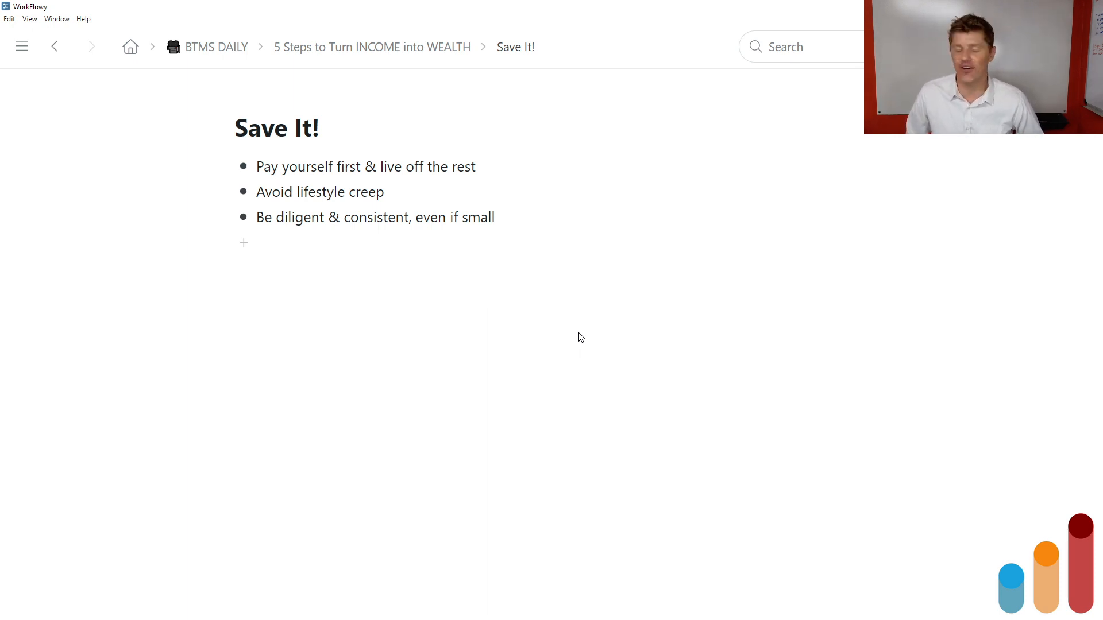
click(258, 167)
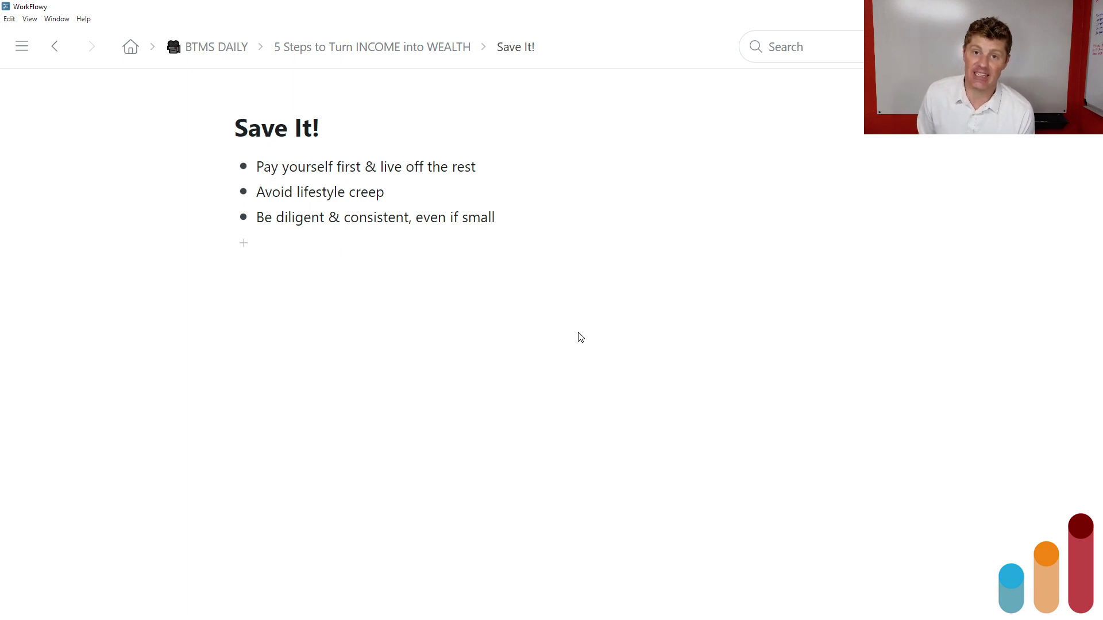
click(258, 166)
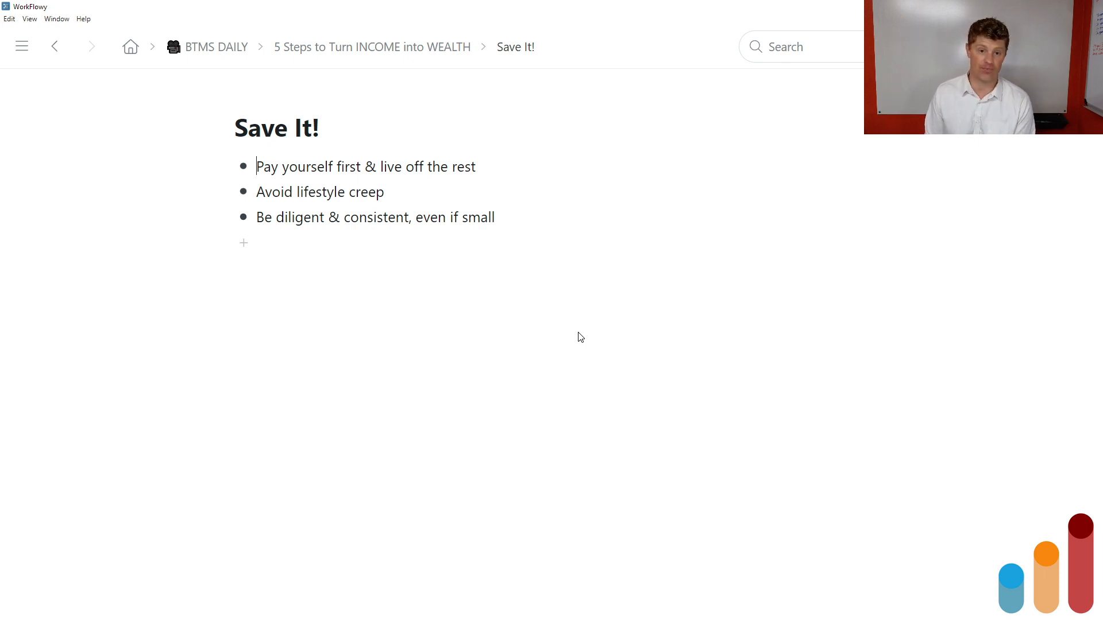
mouse_move(435, 47)
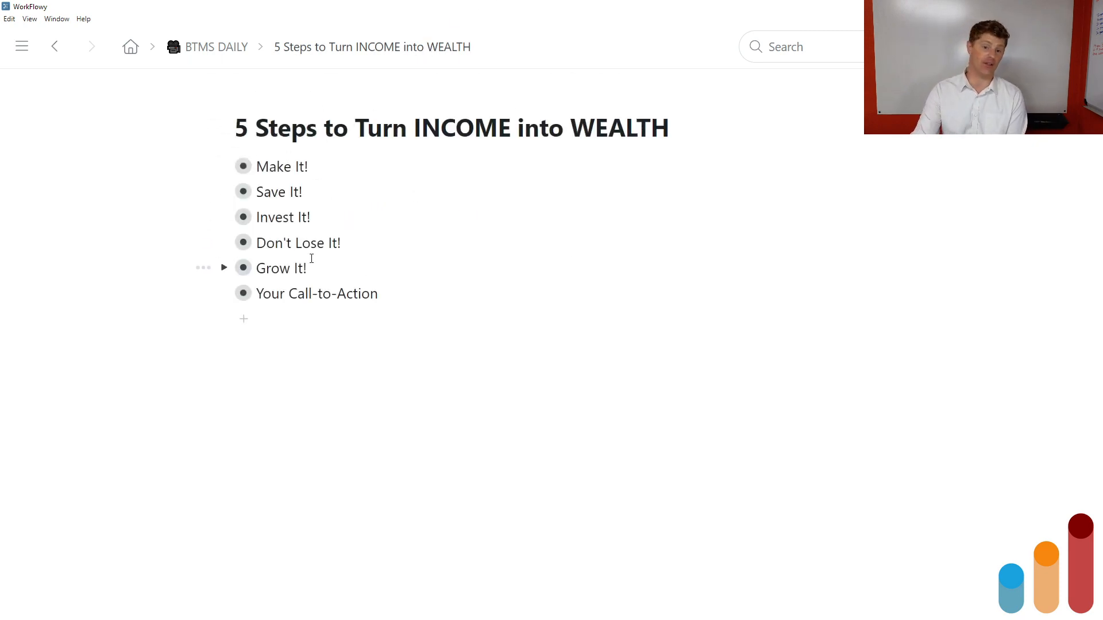
- Zoom into the Invest It! step to show rainy day fund, making money make money, simplify & diversify
click(244, 217)
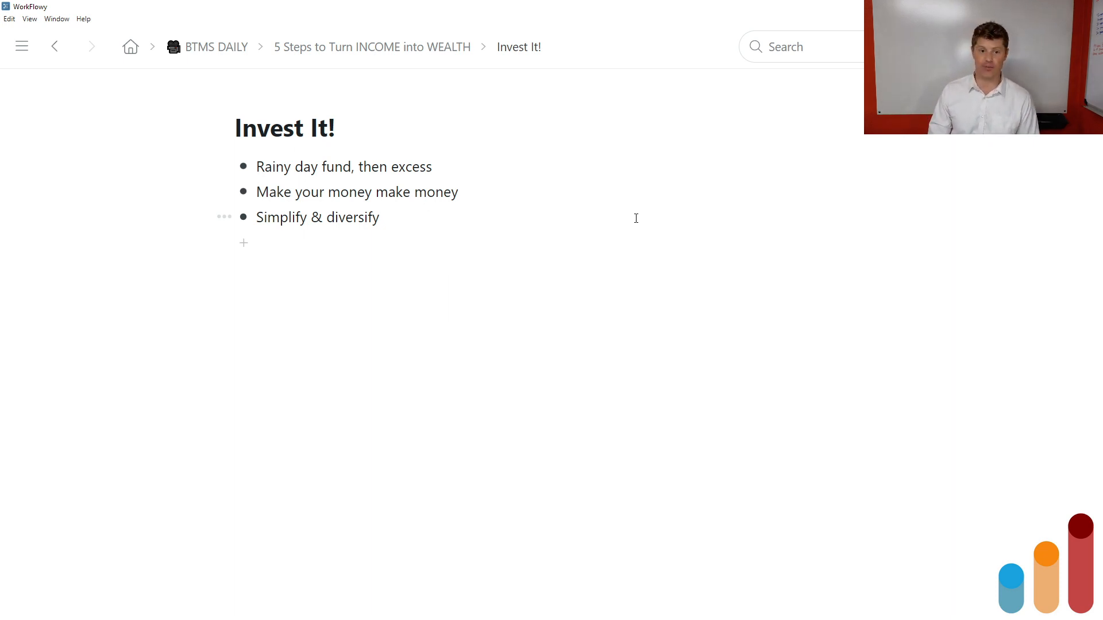
- Finish the Invest It! notes, return to the five-step outline, then zoom into Don't Lose It!
click(258, 167)
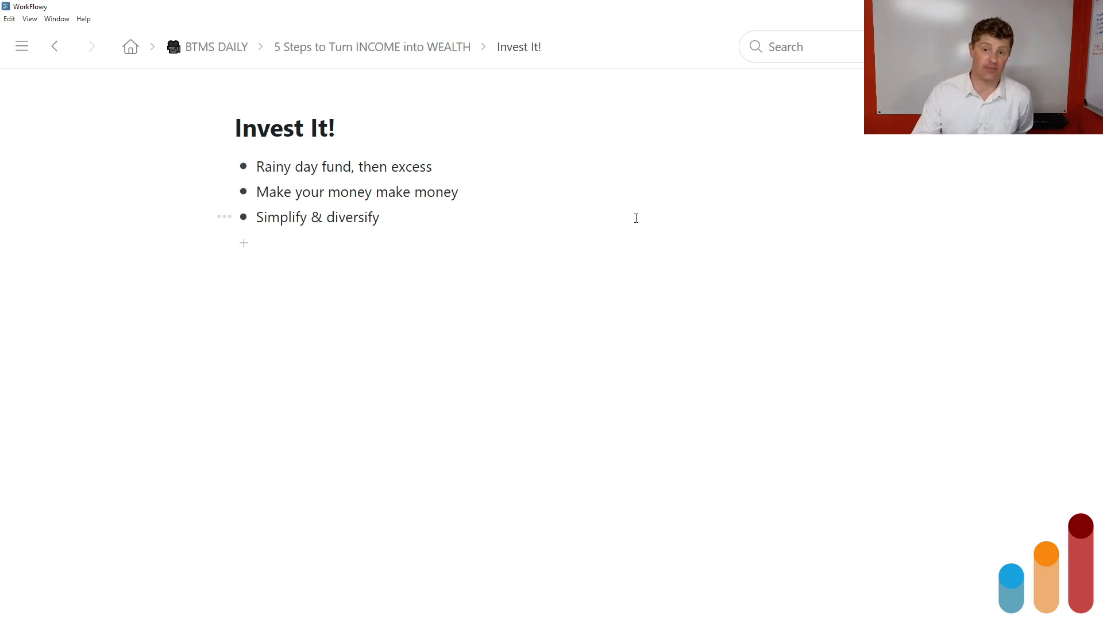
mouse_move(480, 148)
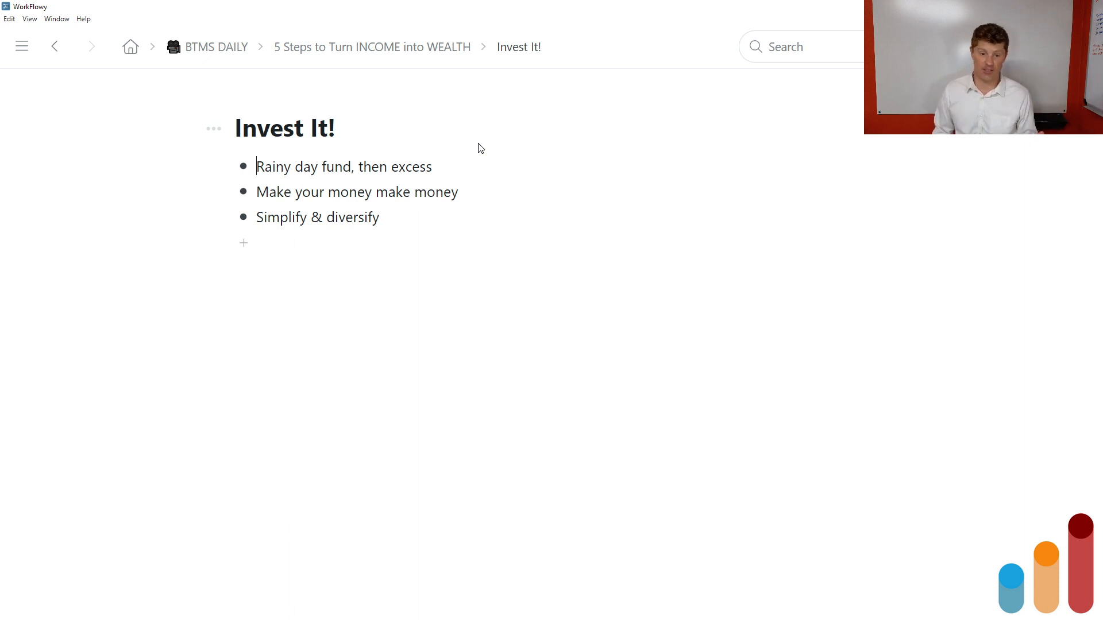
mouse_move(435, 91)
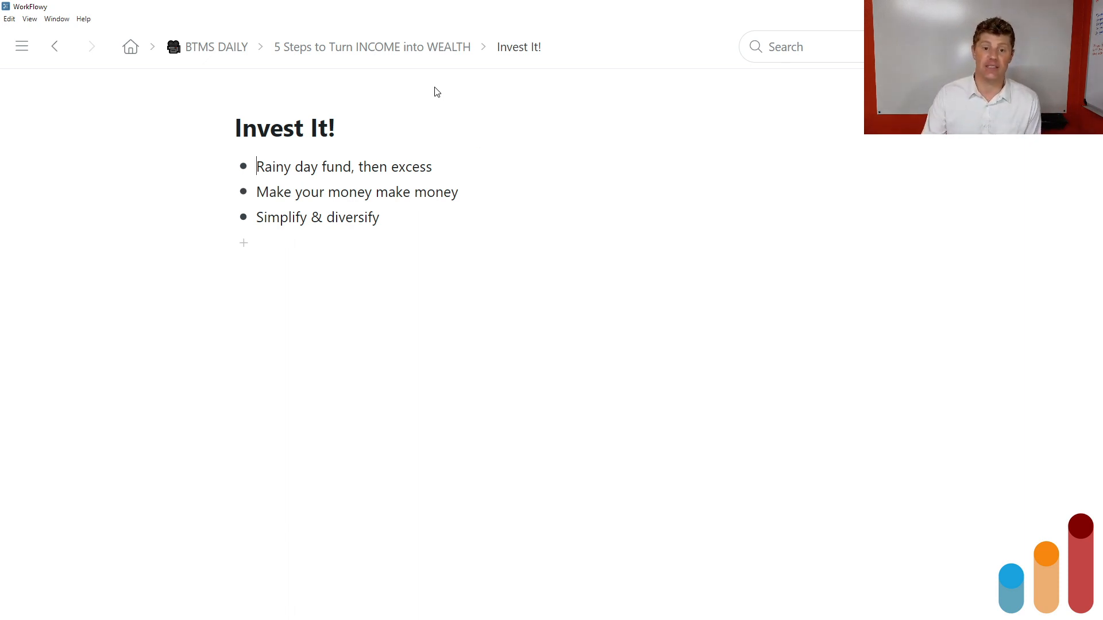
mouse_move(432, 104)
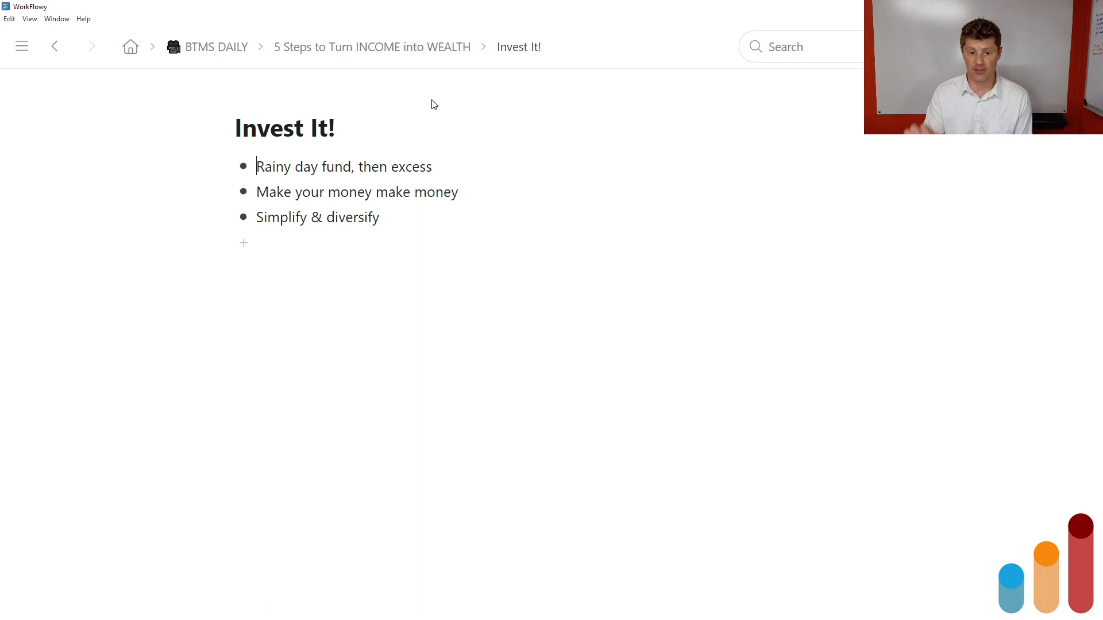
mouse_move(435, 90)
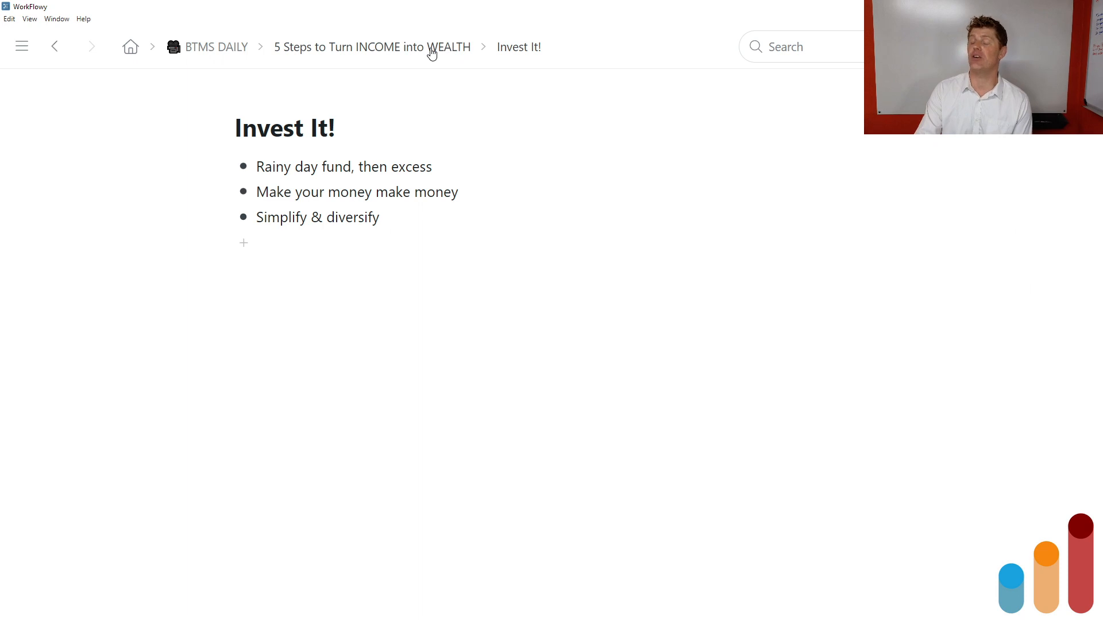
click(372, 46)
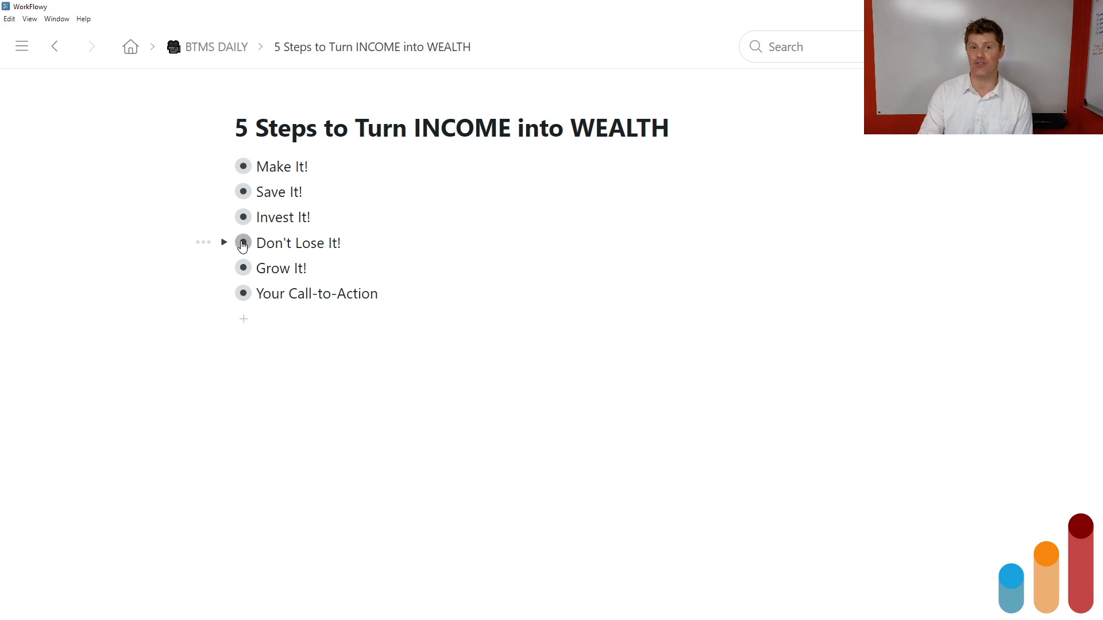
click(243, 243)
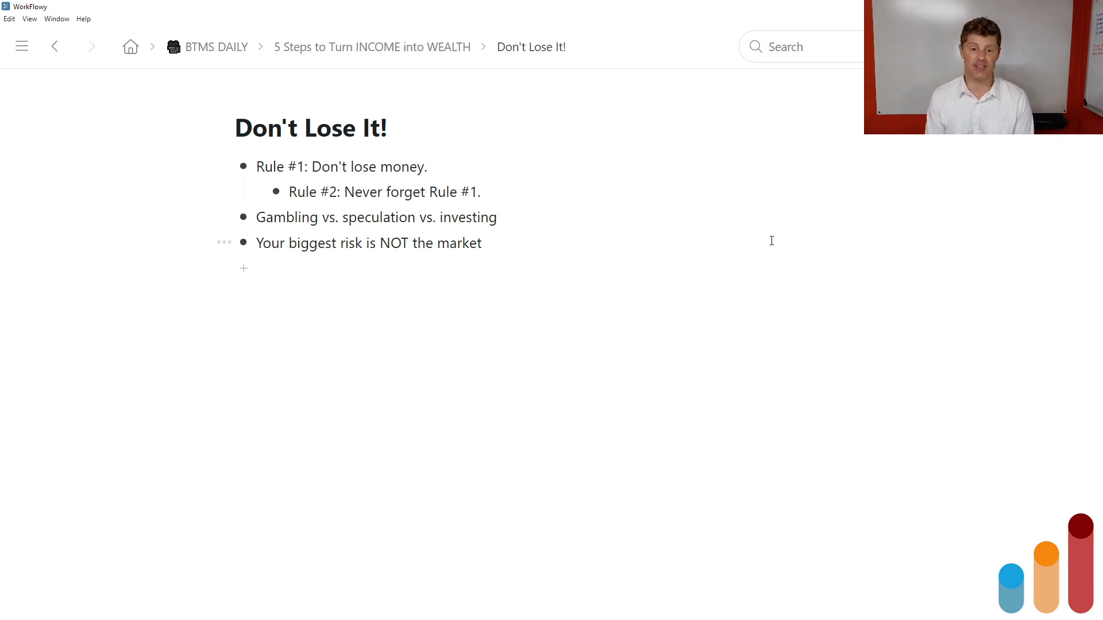
- Walk through the Don't Lose It! notes on rules, gambling vs. investing and biggest risk, then return to the full outline
click(258, 167)
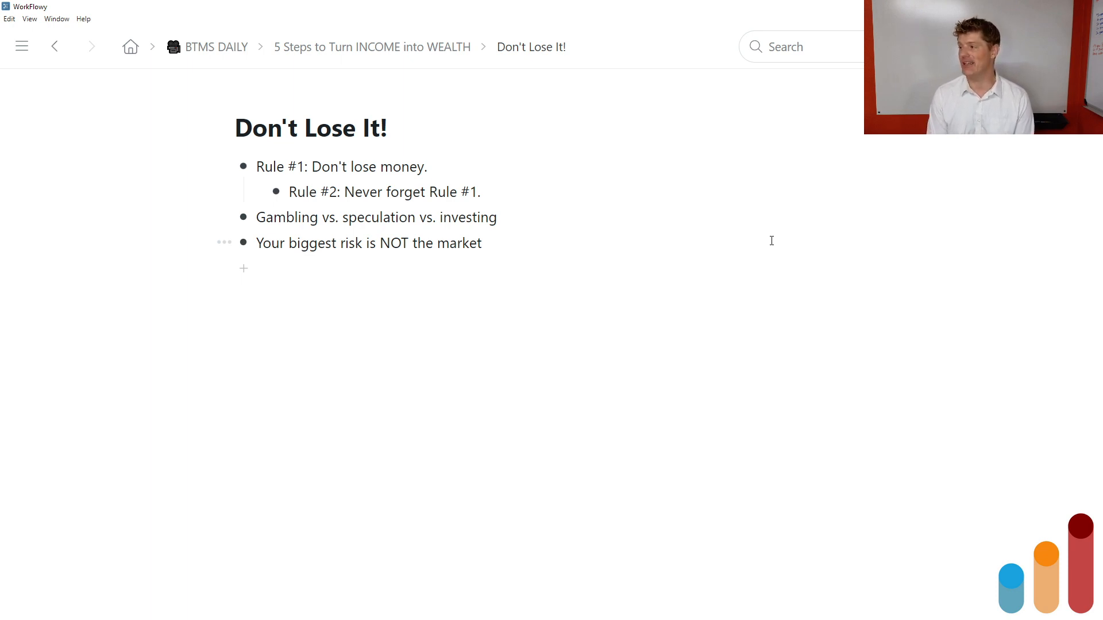
click(257, 167)
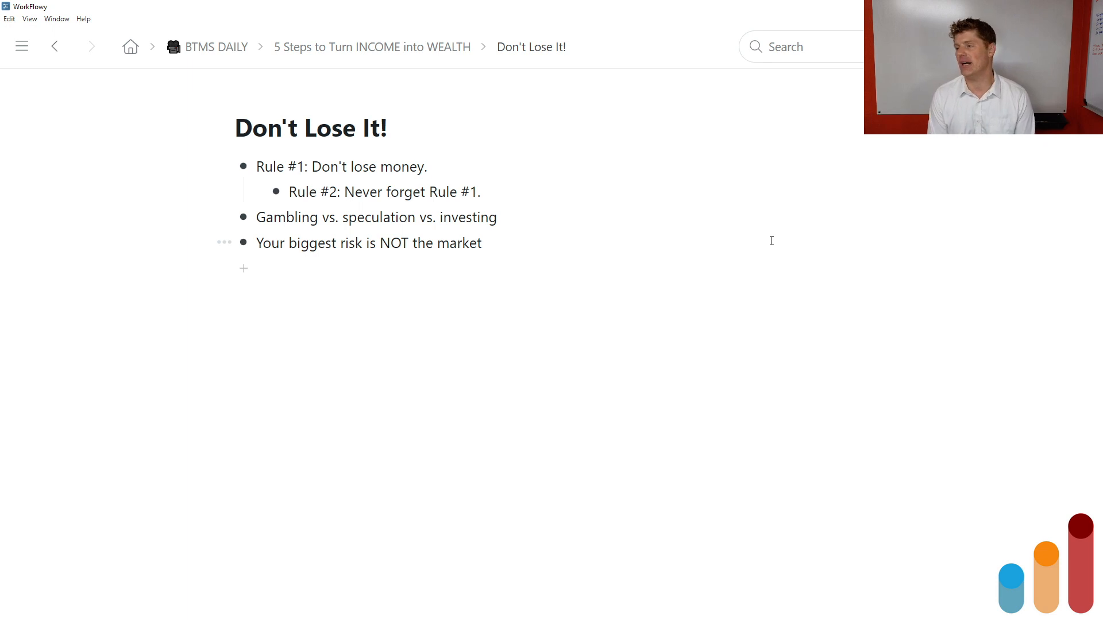
click(259, 167)
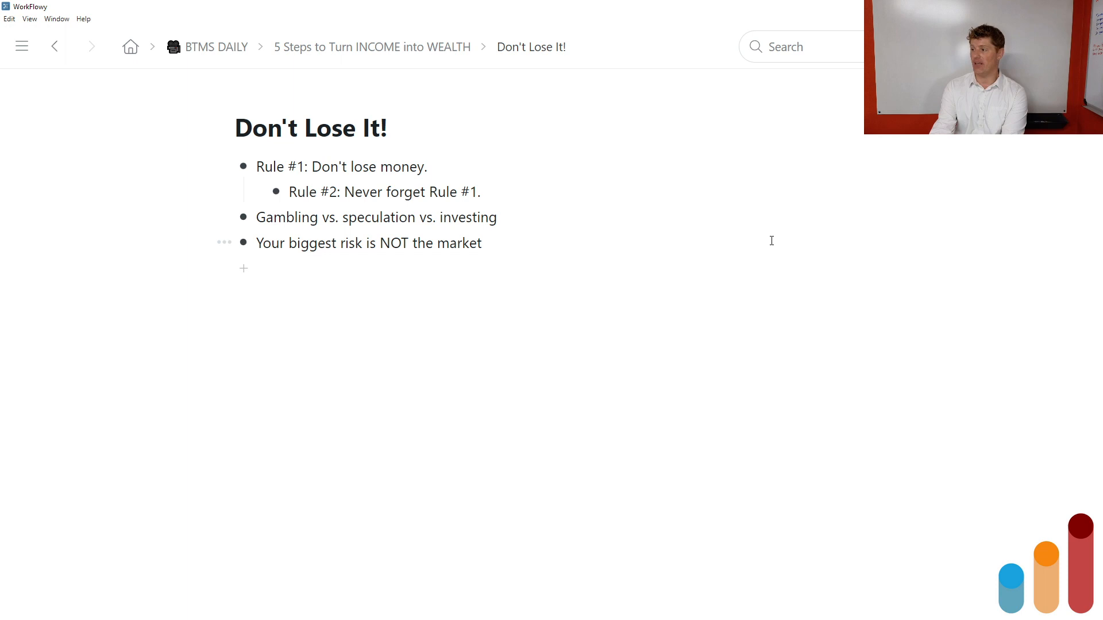
click(258, 167)
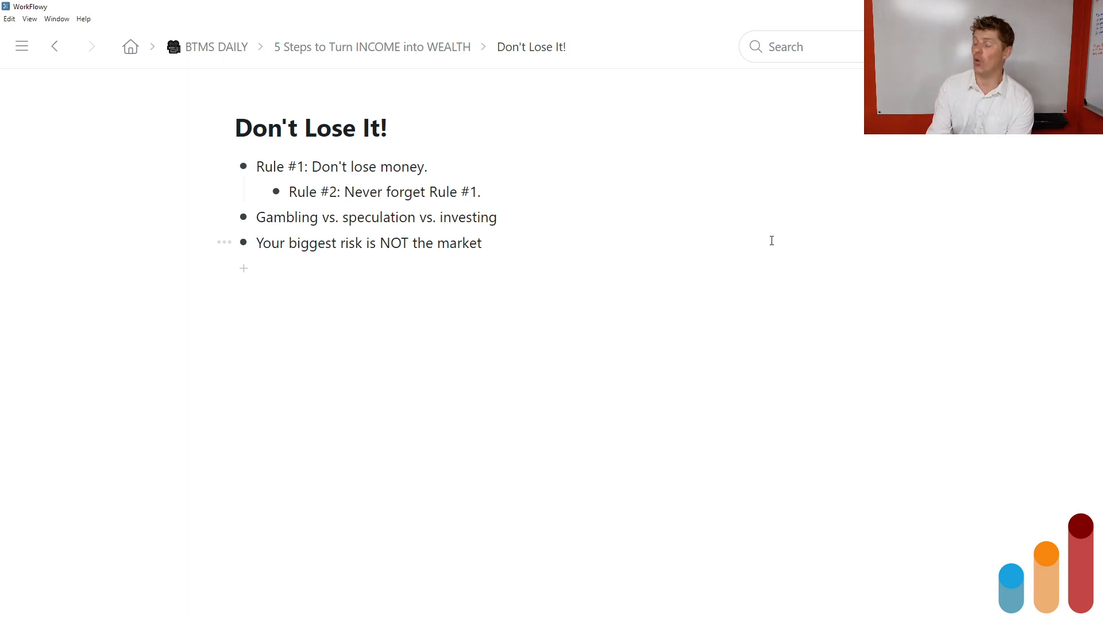
click(259, 166)
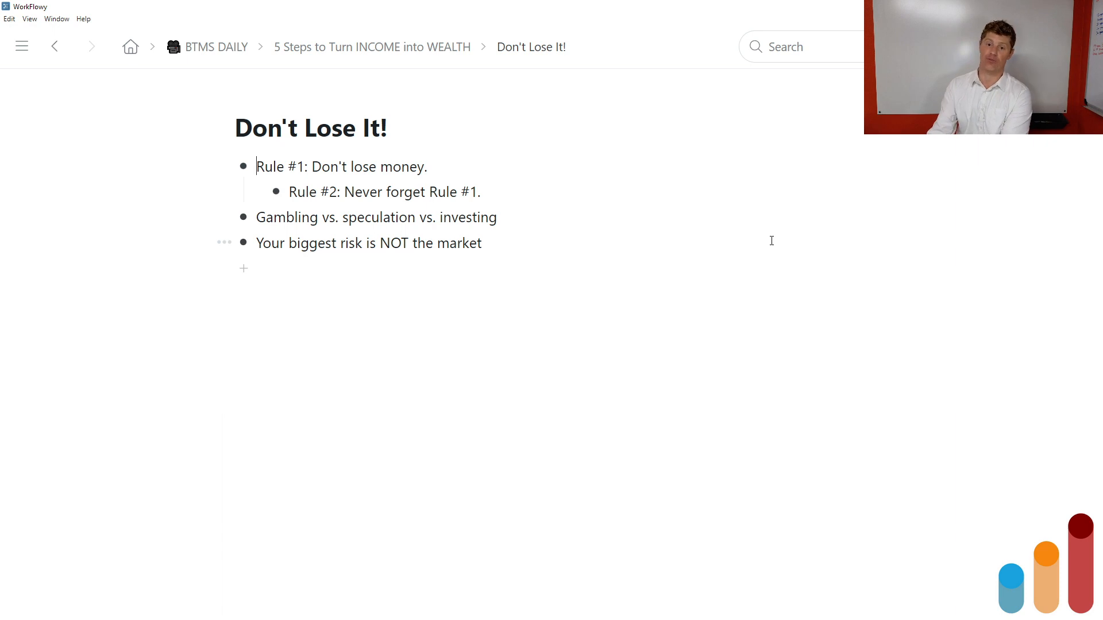
mouse_move(775, 251)
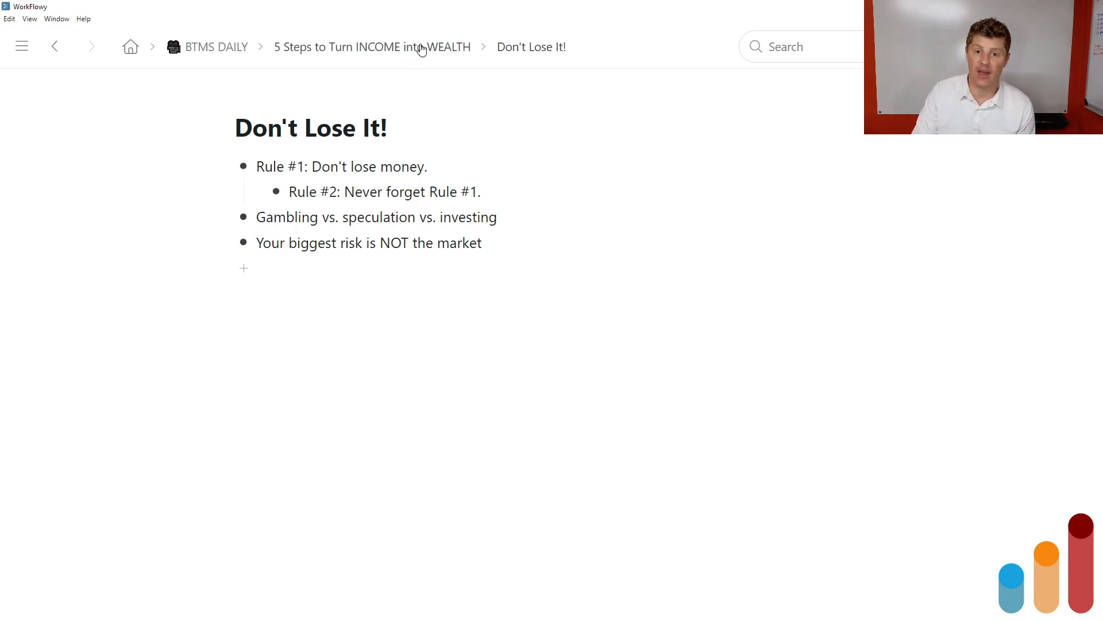
click(371, 46)
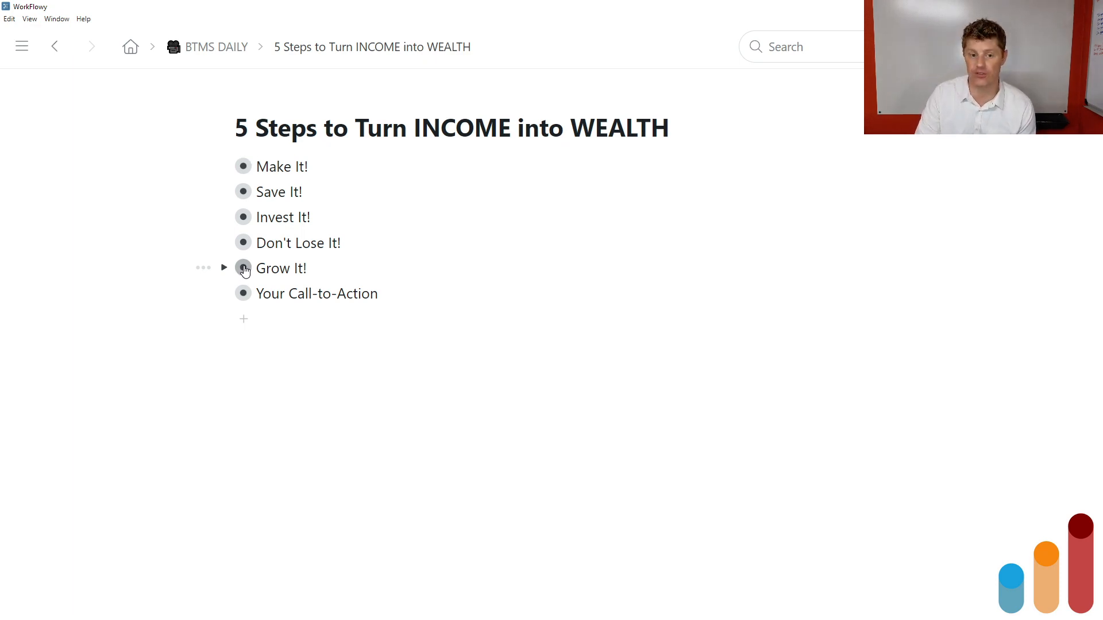
click(242, 269)
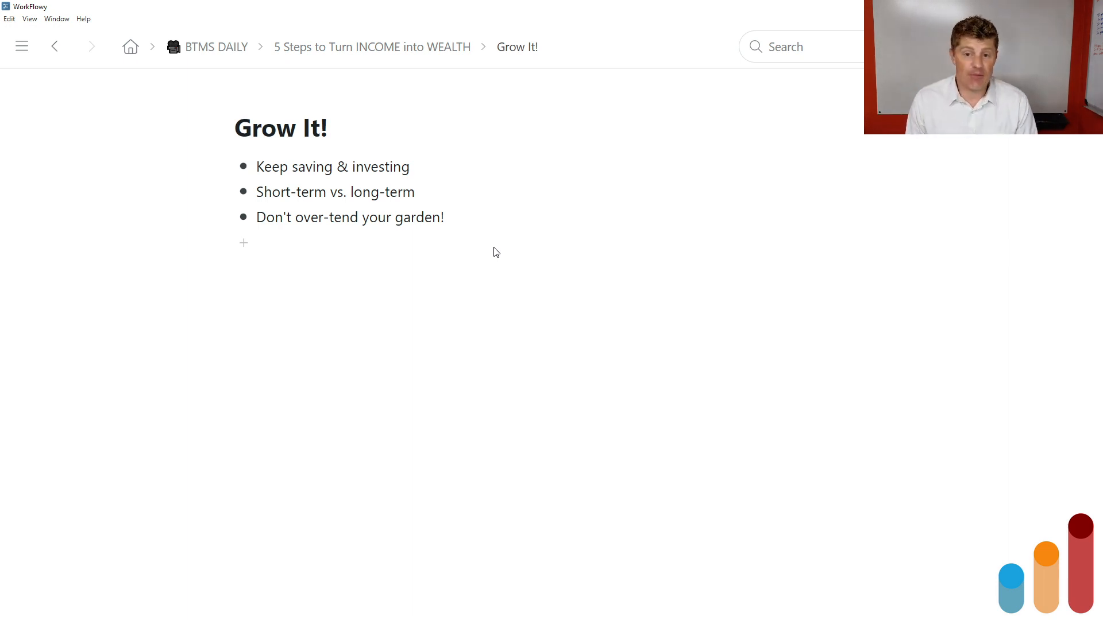
click(258, 166)
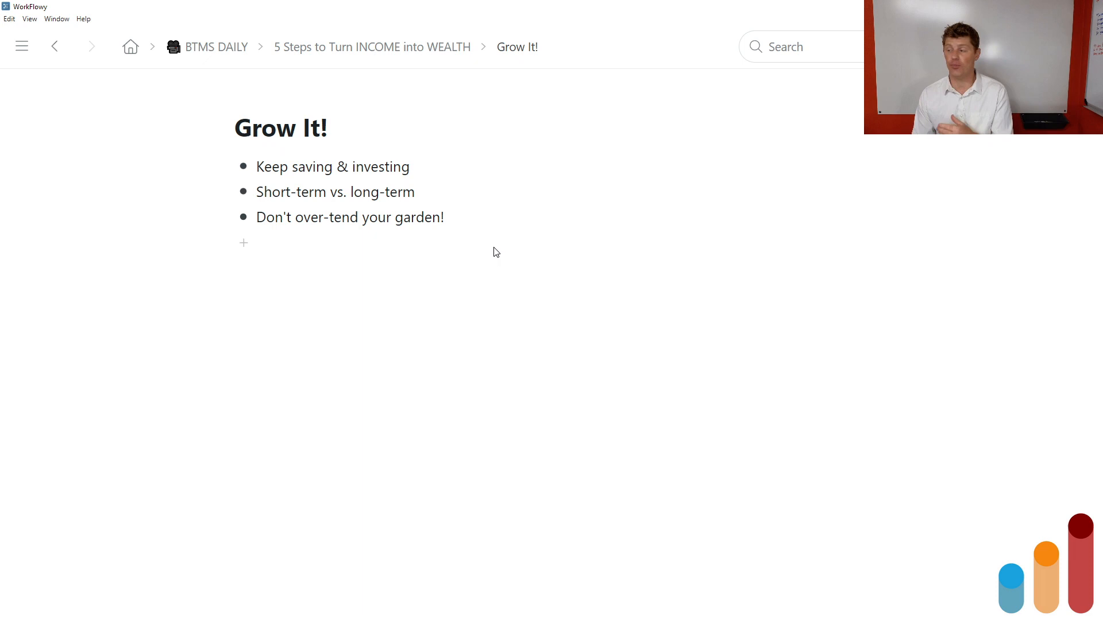
click(257, 166)
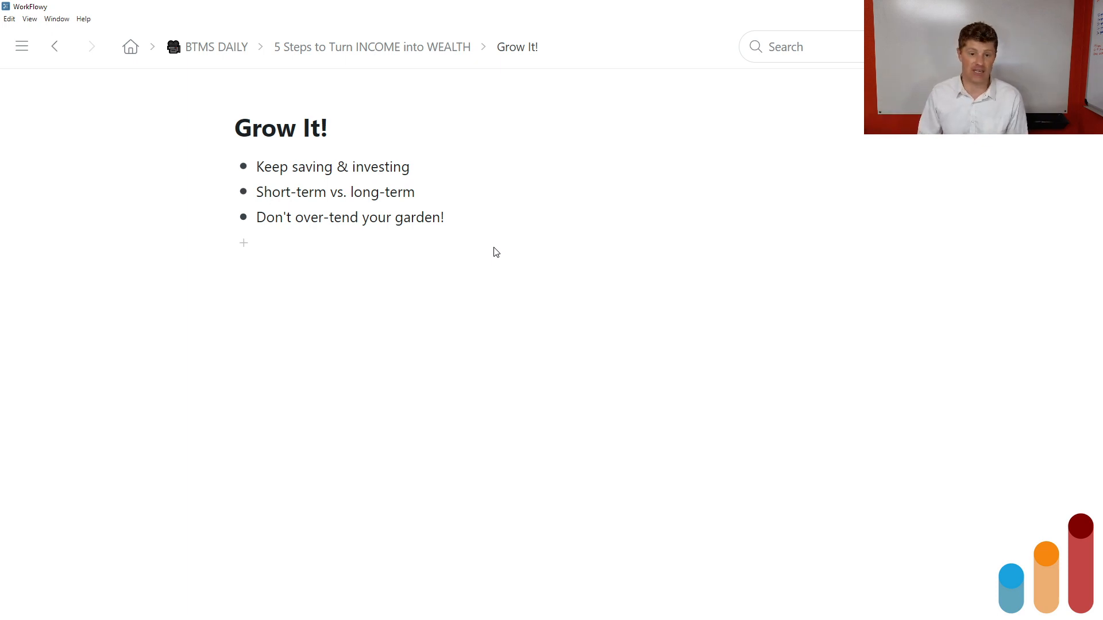
click(258, 167)
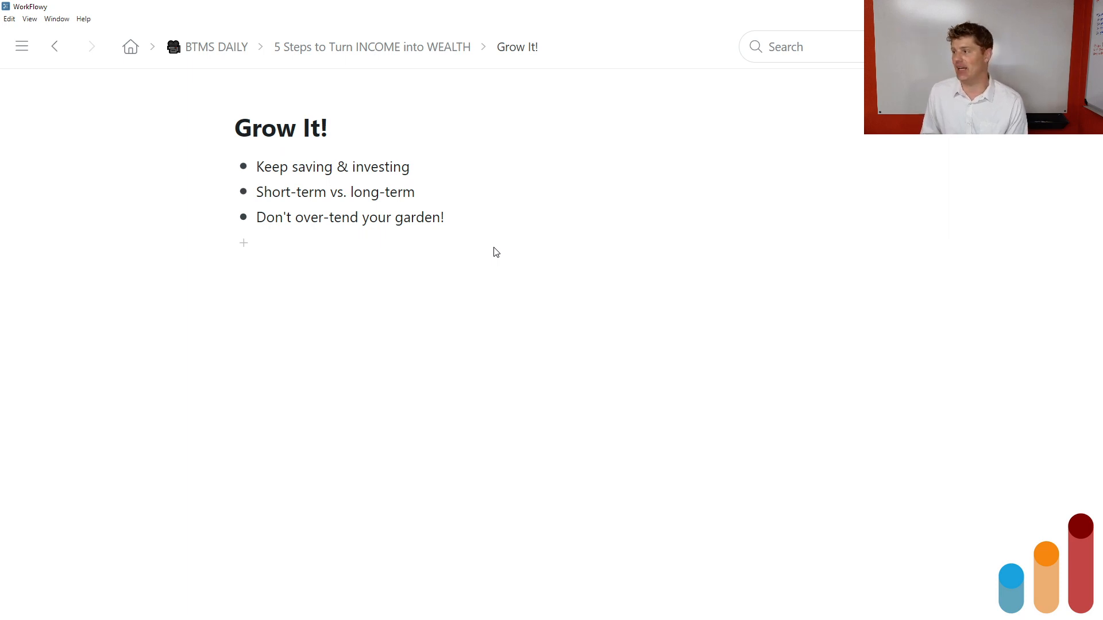
click(258, 167)
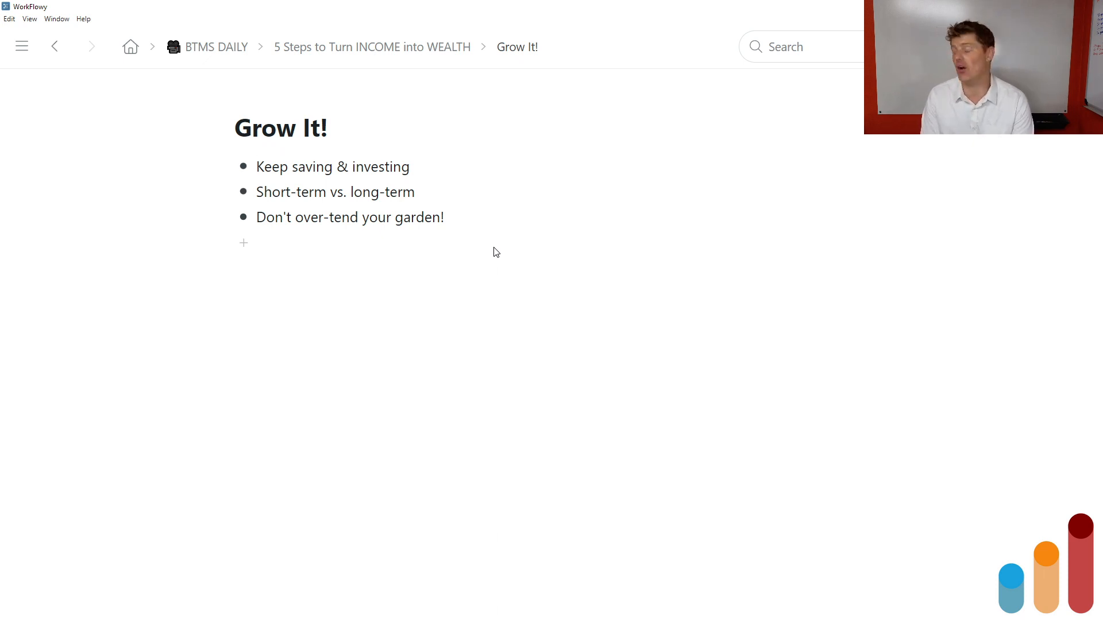
click(257, 167)
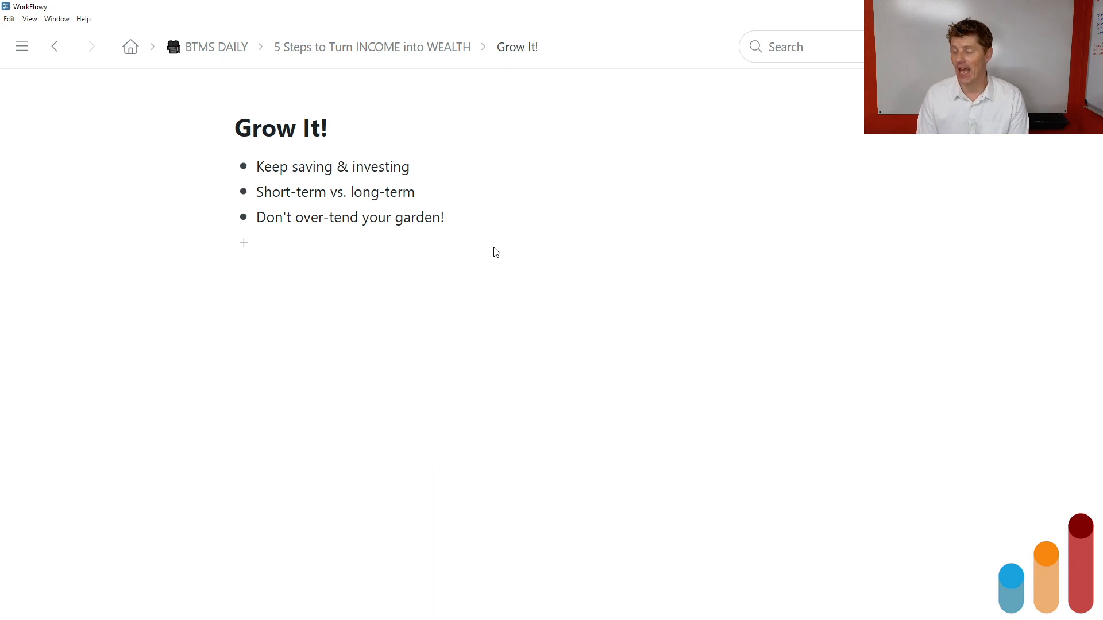
click(258, 167)
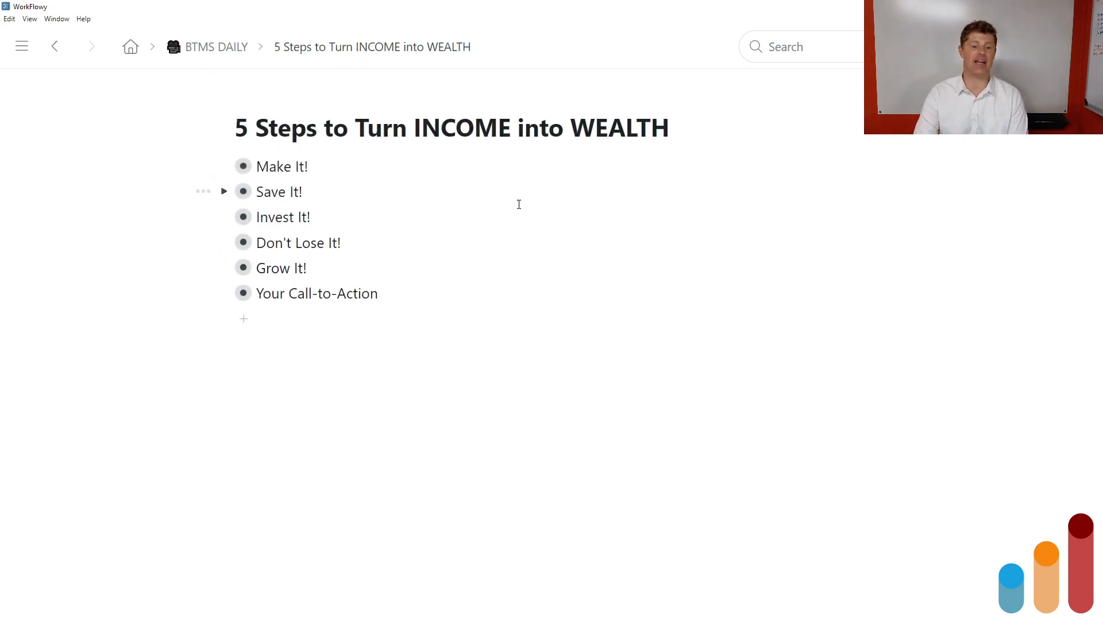
mouse_move(513, 251)
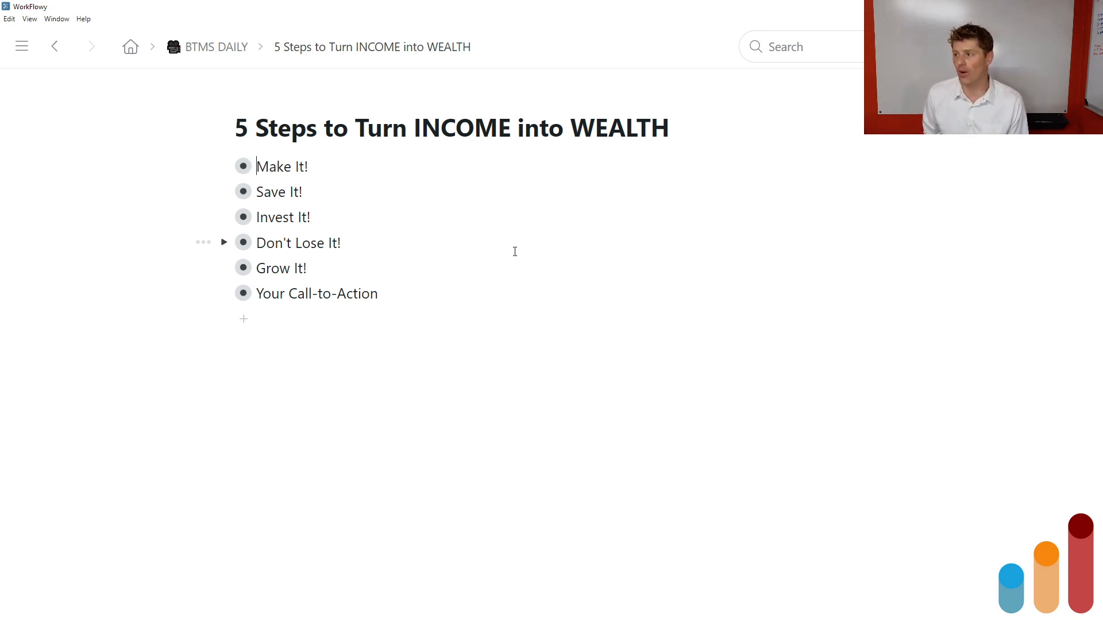
mouse_move(505, 222)
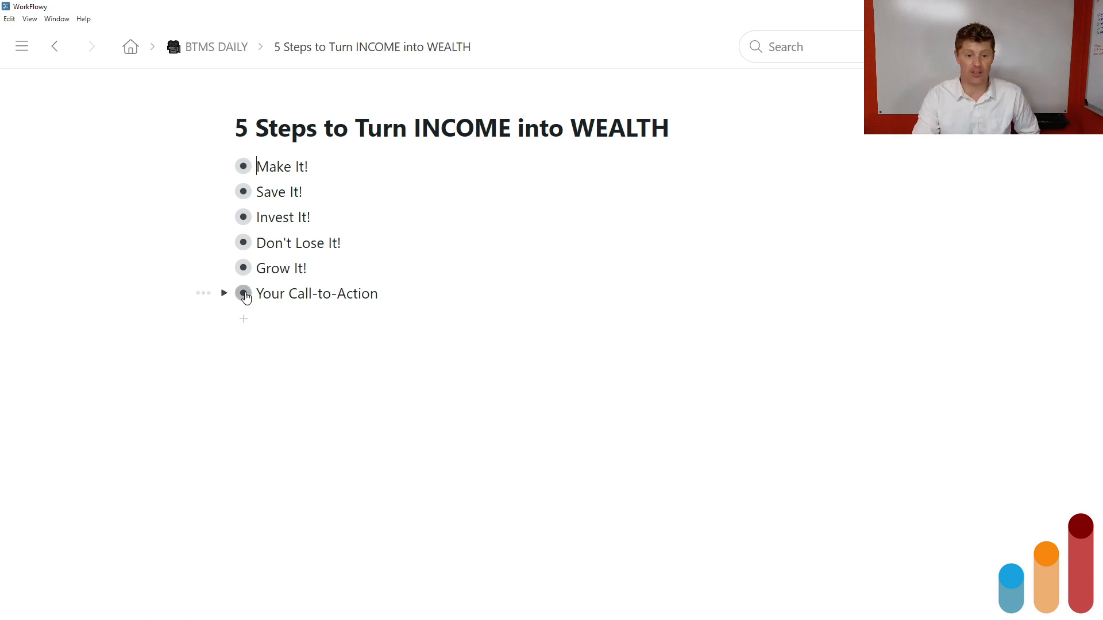
- Zoom into the Your Call-to-Action step from the full outline
click(244, 294)
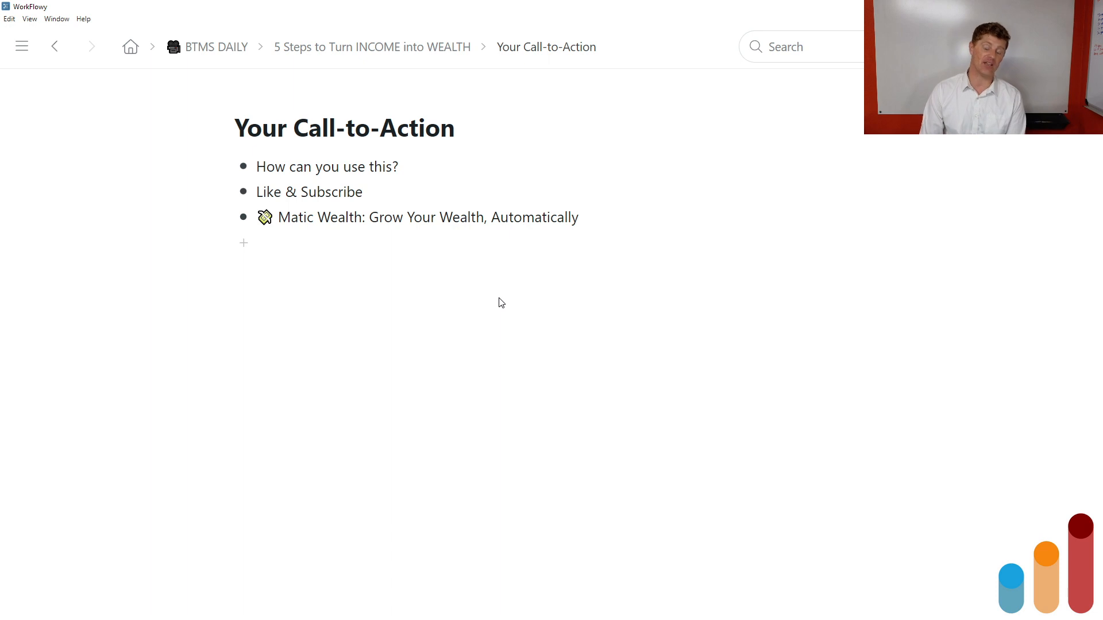
- Review the Call-to-Action notes: how to use this, Like & Subscribe, and Matic Wealth
click(257, 166)
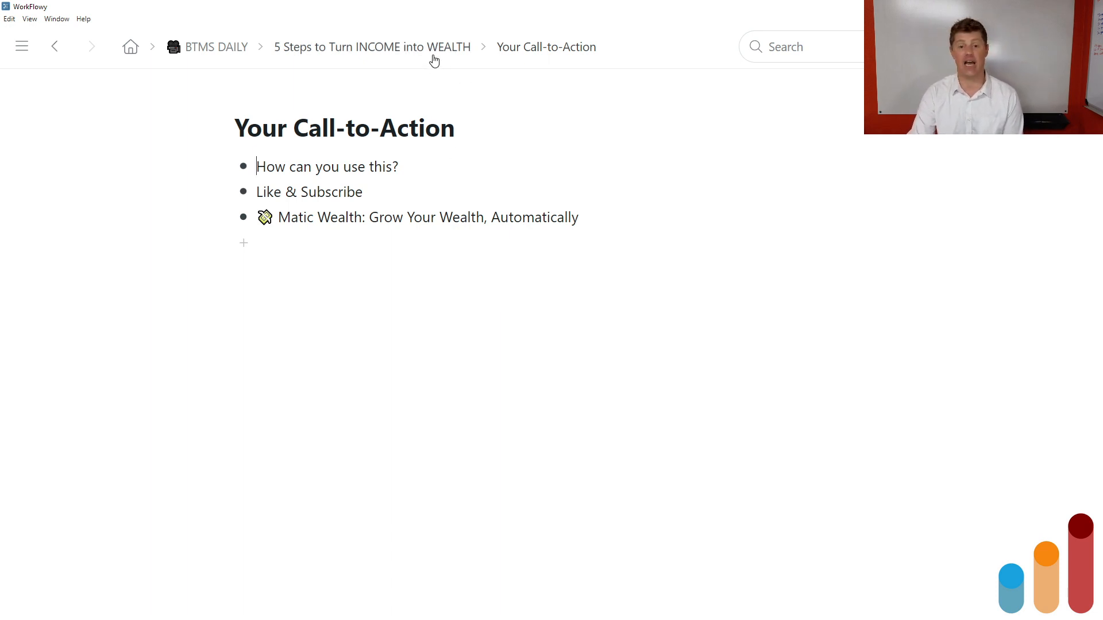
mouse_move(257, 166)
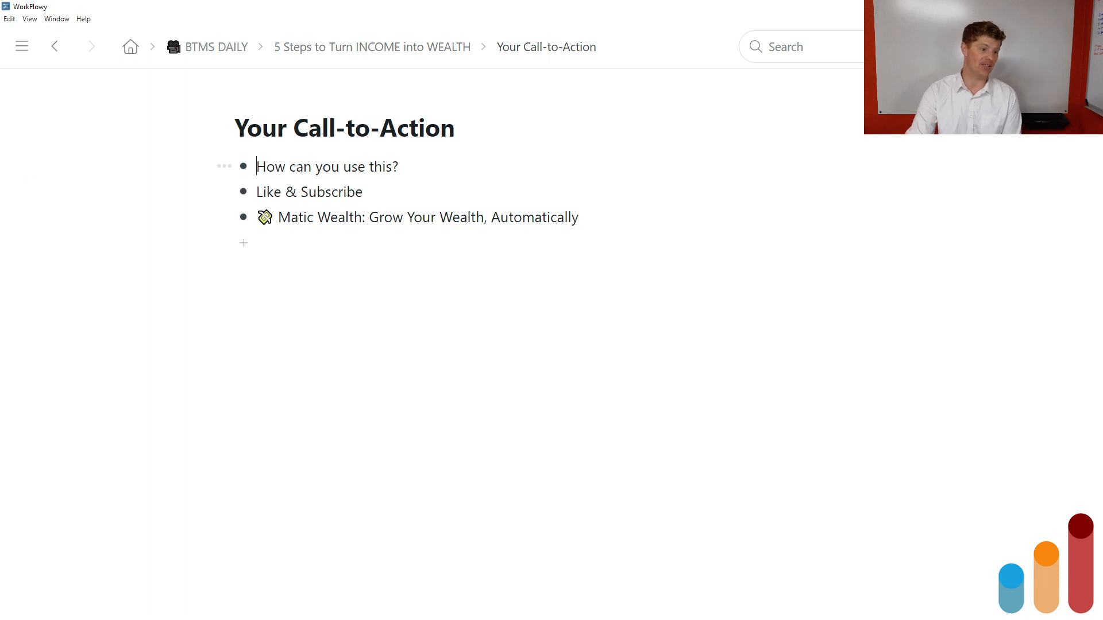